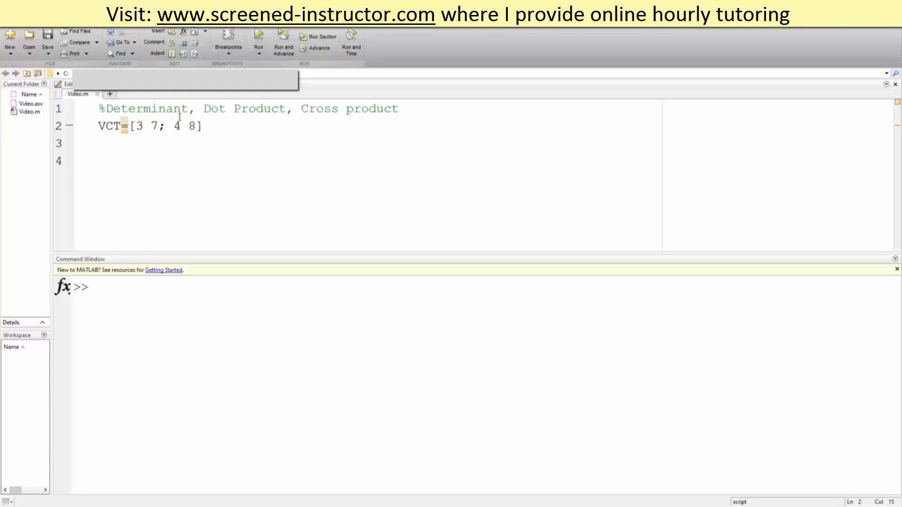
Step: Run Video.m to display the 2×2 matrix VCT = [3 7; 4 8]
left_click(259, 39)
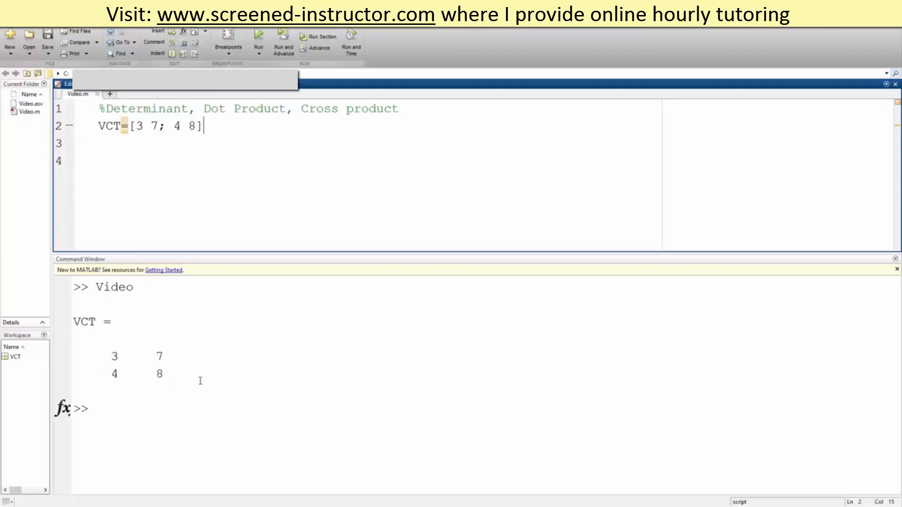
mouse_move(167, 353)
type(";")
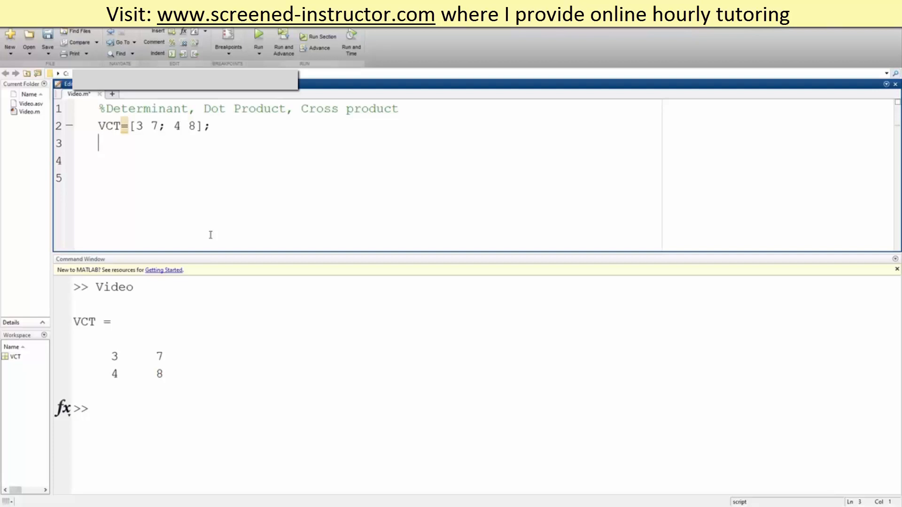
Step: Add ANS=det(VCT) to the script and run it to get -4, then enter clc
type("ANS=")
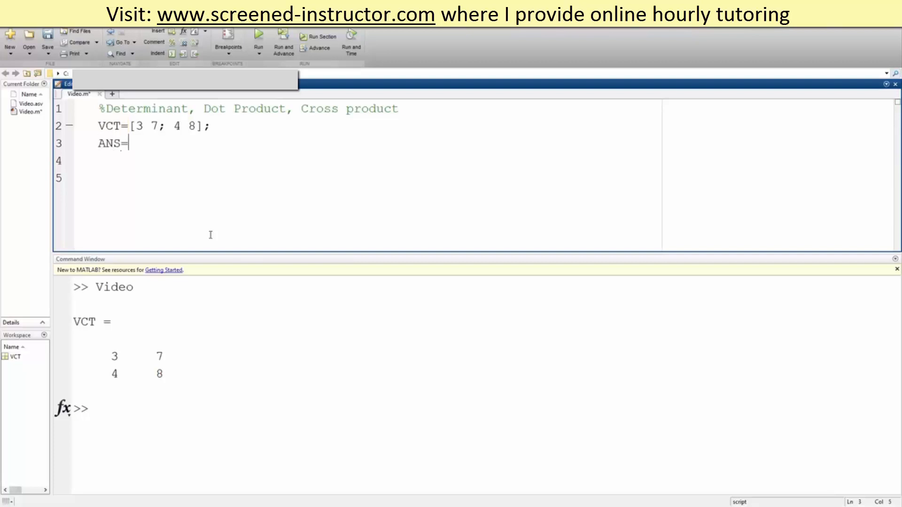
type("det")
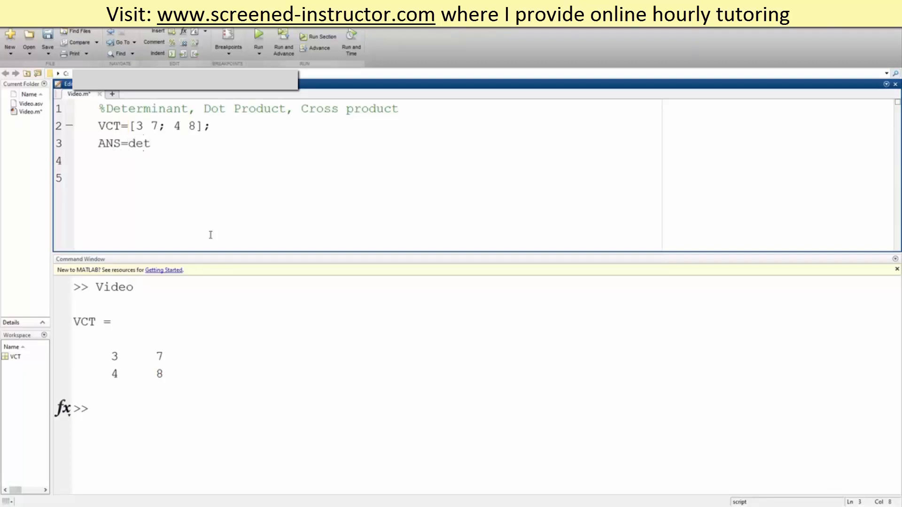
type("(VC")
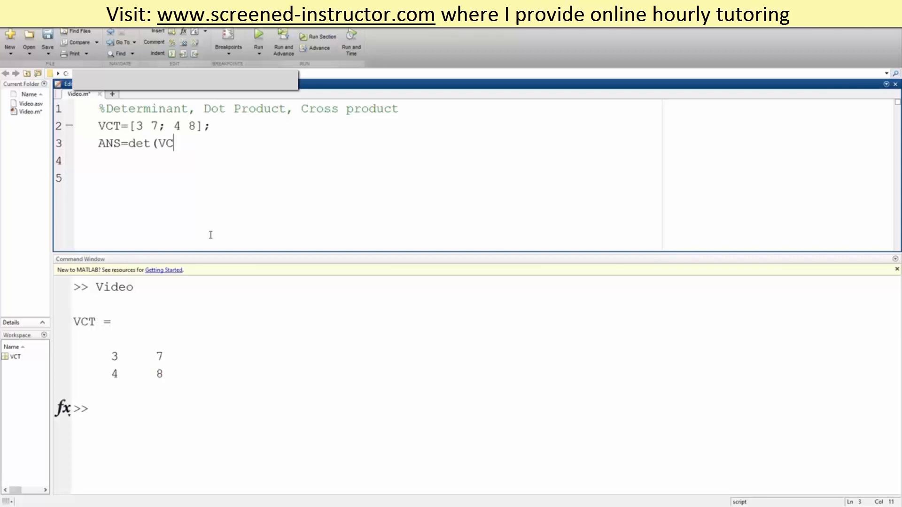
type("T)")
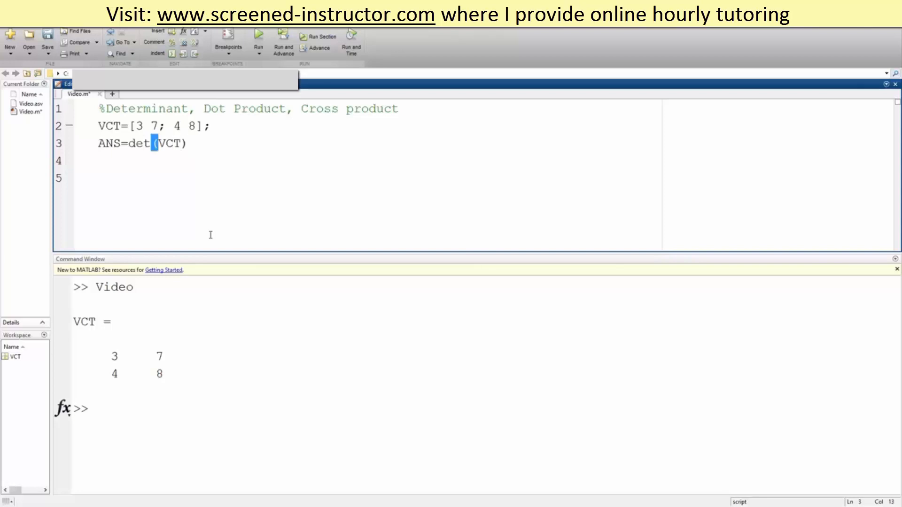
type("clc;cl")
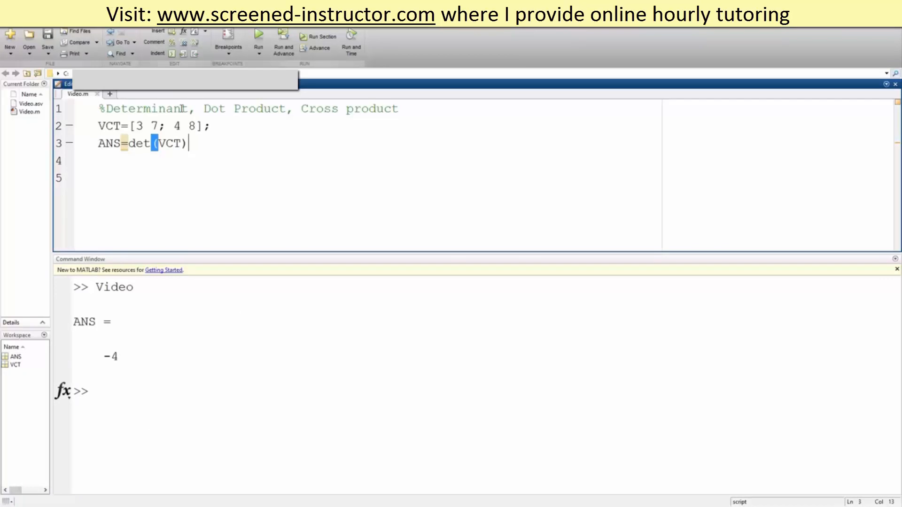
type("clc")
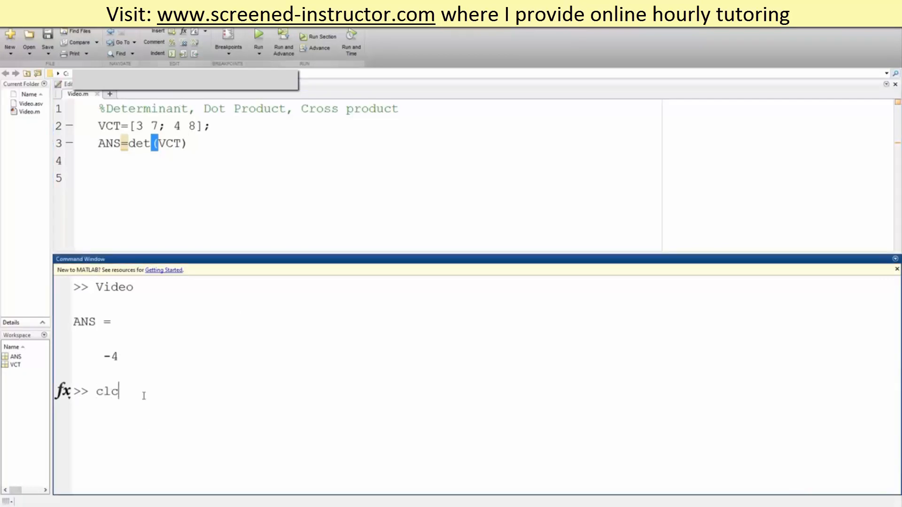
Step: Clear the output and define vector A=[2 4 7] (with B=[3 4 6]), run, then suppress with semicolons
key("Enter")
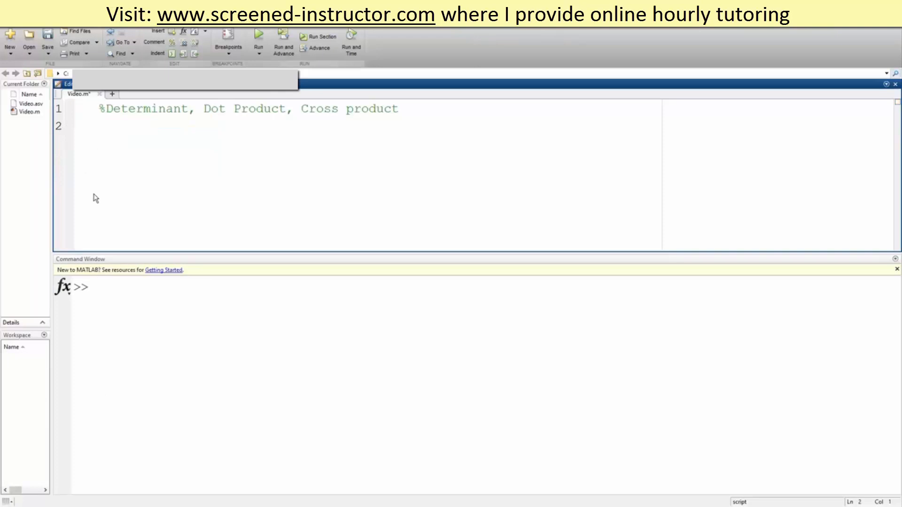
type("A=[2 4 7]")
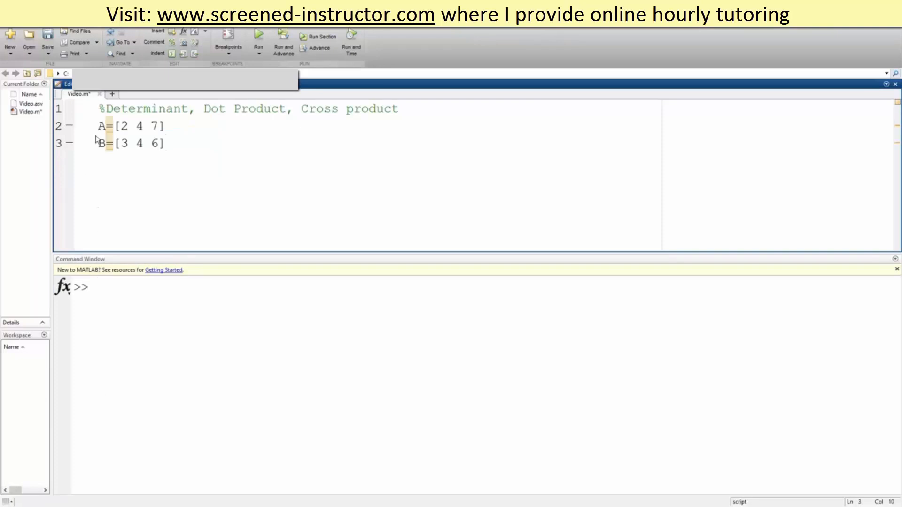
left_click(257, 38)
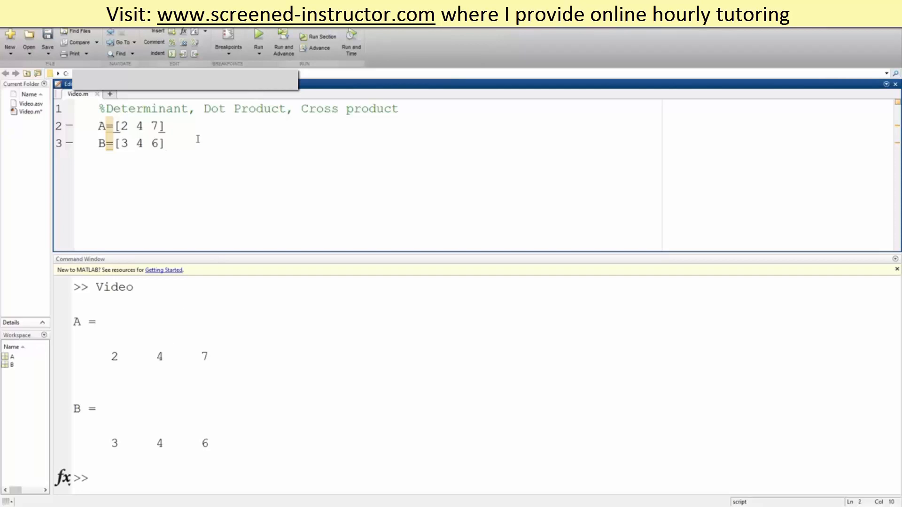
type(";")
left_click(132, 143)
type(";")
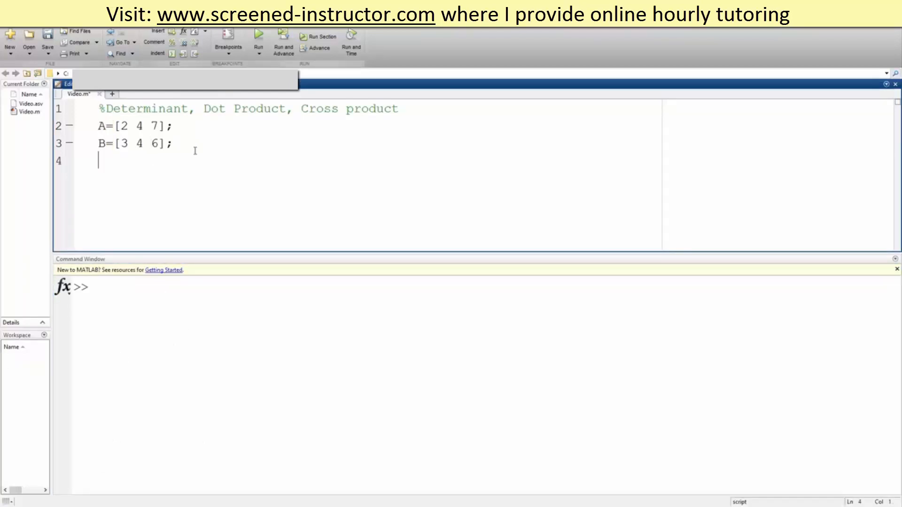
Step: Compute ANS=dot(A,B), which gives 64
type("ANS")
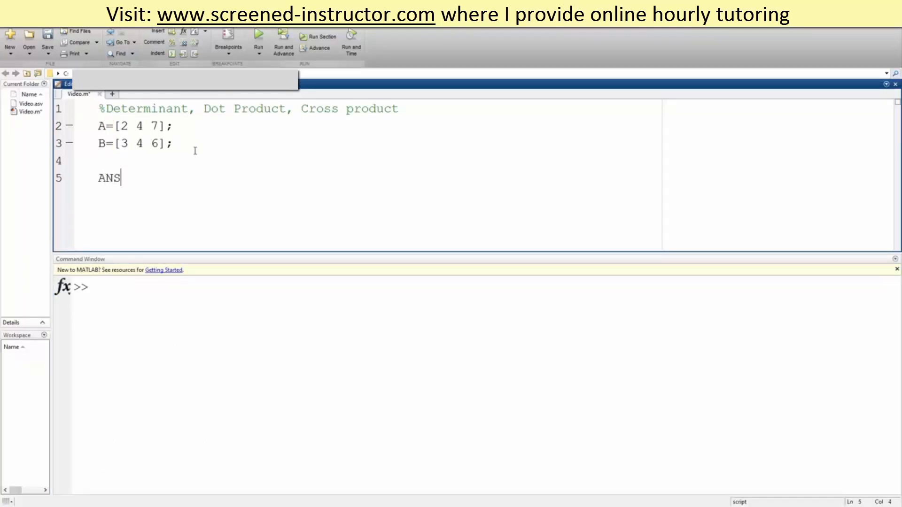
type("=dot")
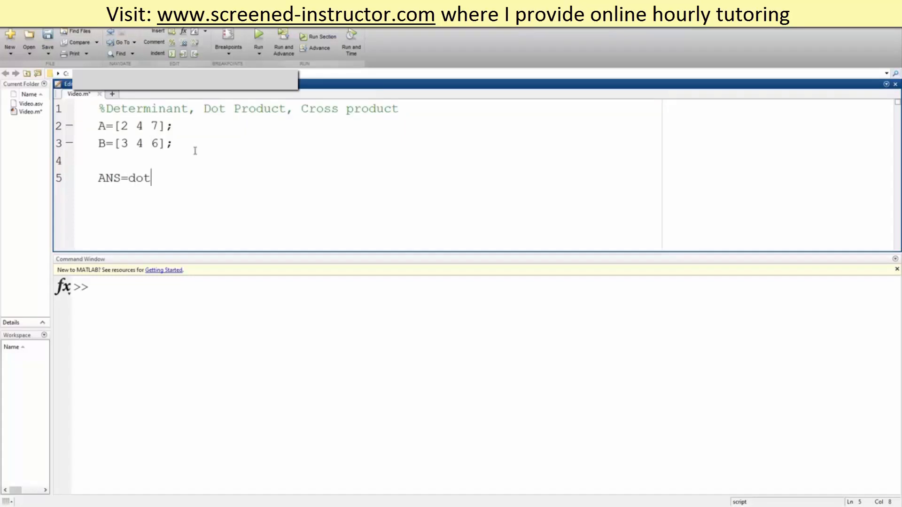
type("(A")
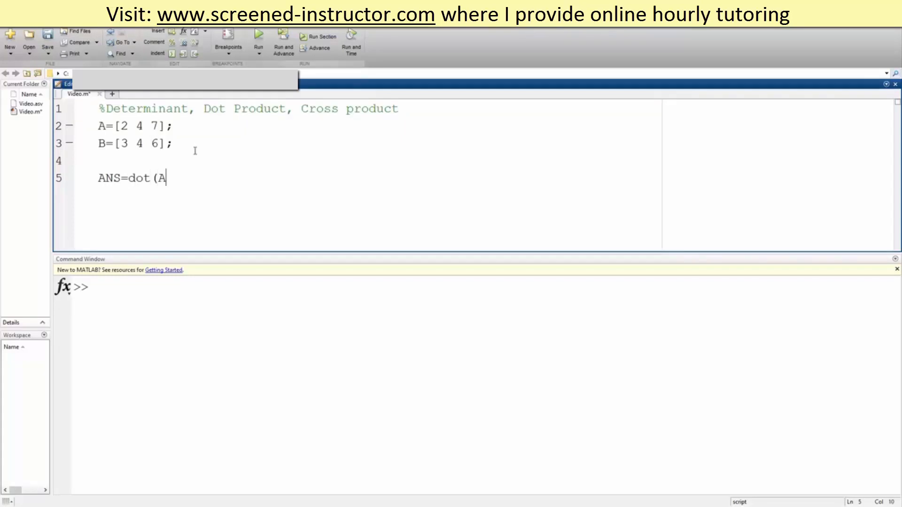
type(",B)")
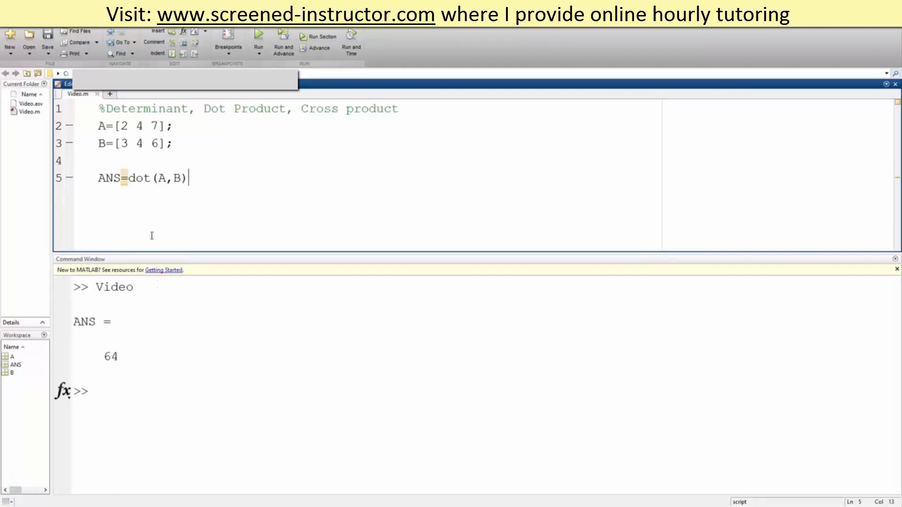
Step: Replace dot with cross so the line reads ANS=cross(A,B)
double_click(139, 178)
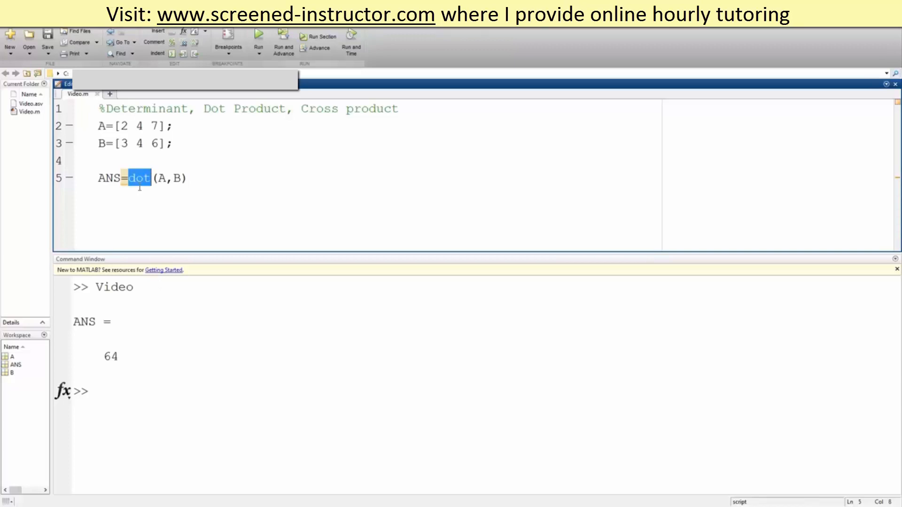
type("cross")
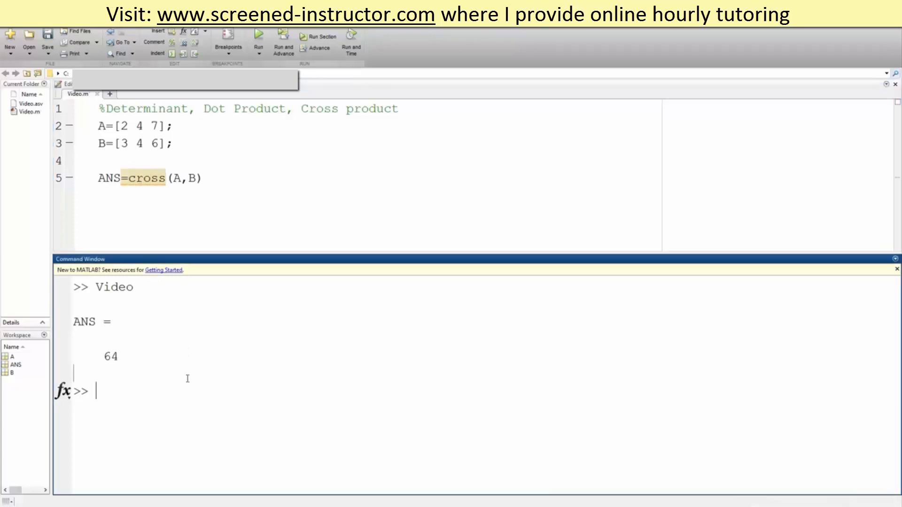